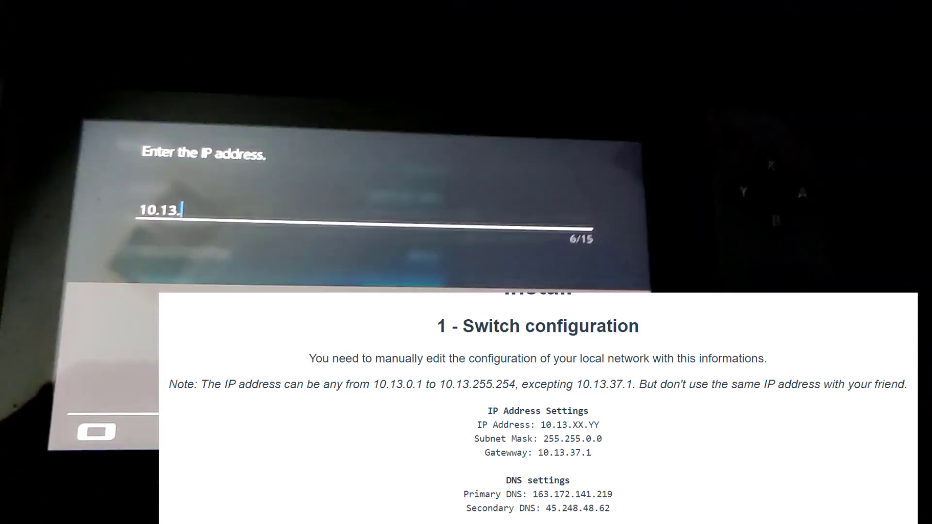
Enter the manual IP address octets in the 10.13 range, correcting a mistyped digit
type("24")
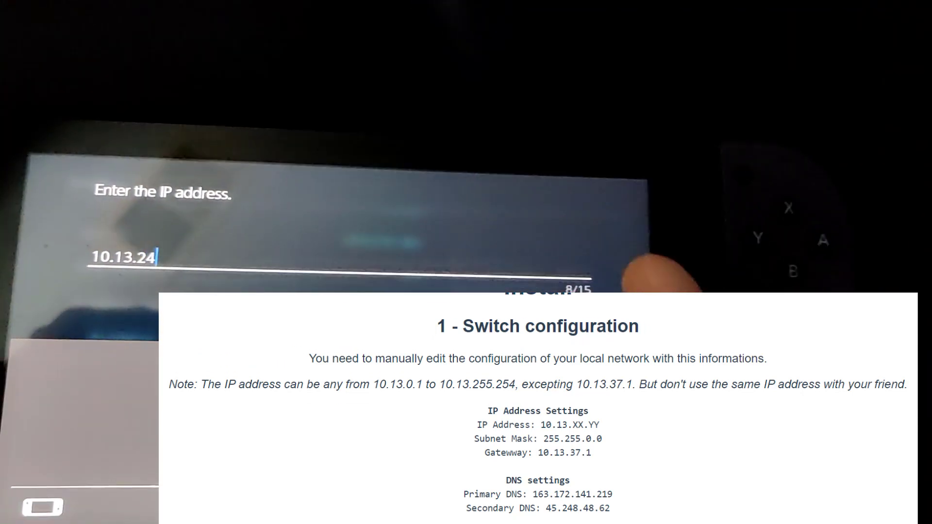
key("BackSpace")
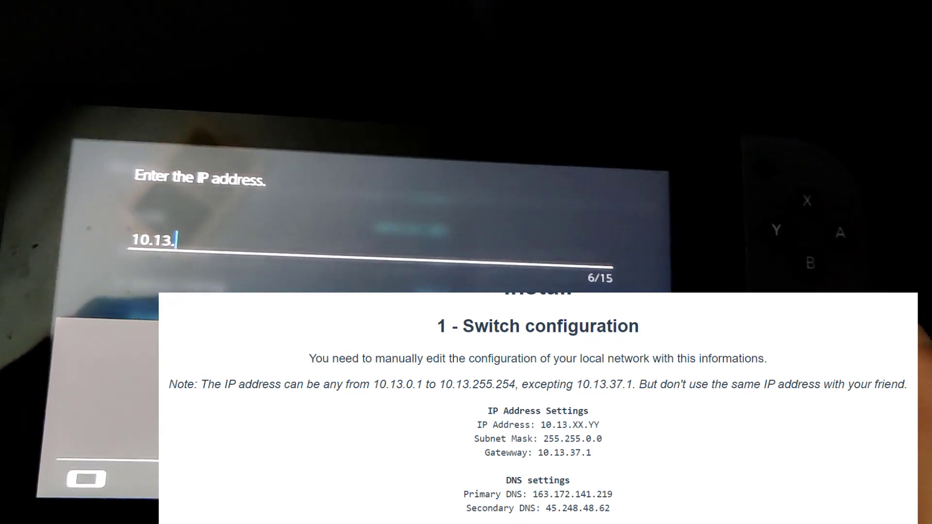
type("2")
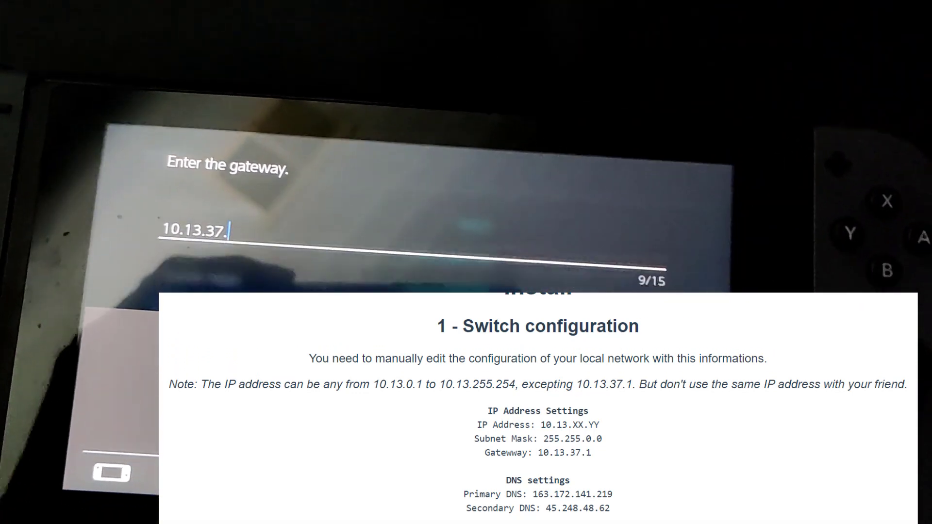
Complete the gateway value 10.13.37.1 with its final digit
type("1")
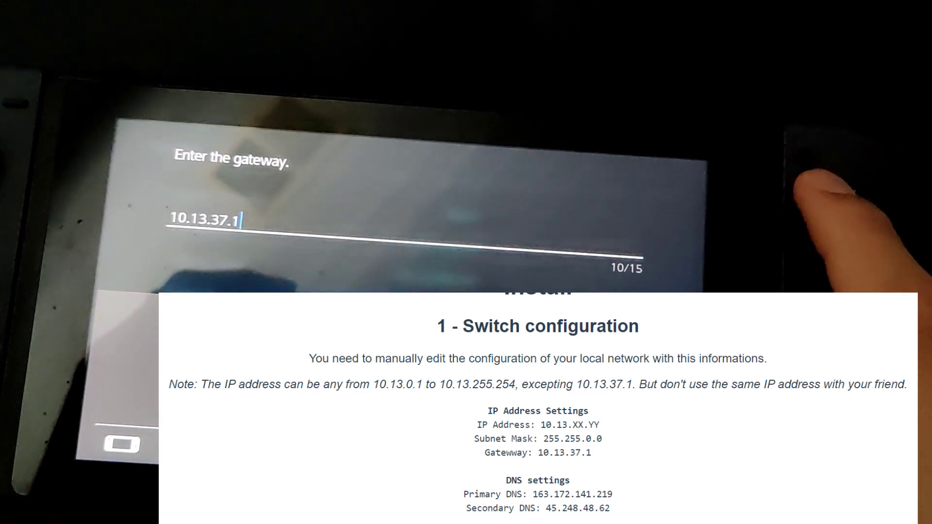